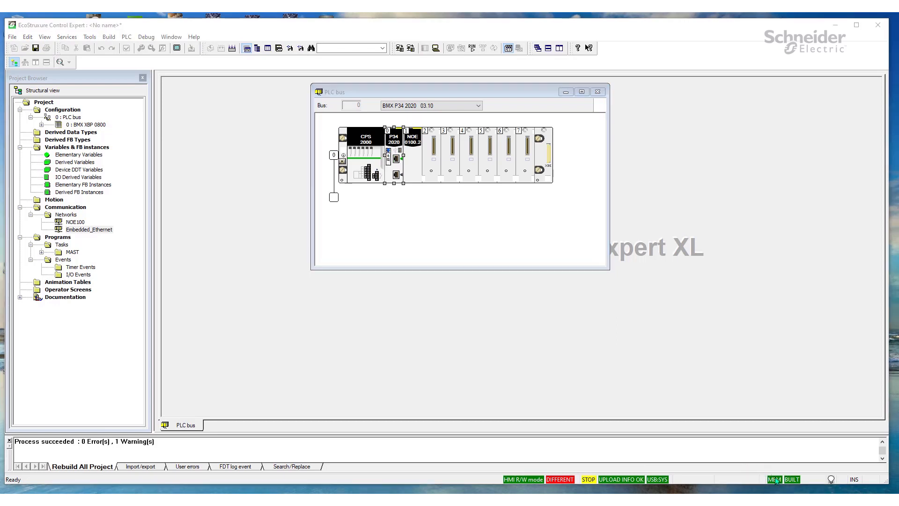
mouse_move(461, 180)
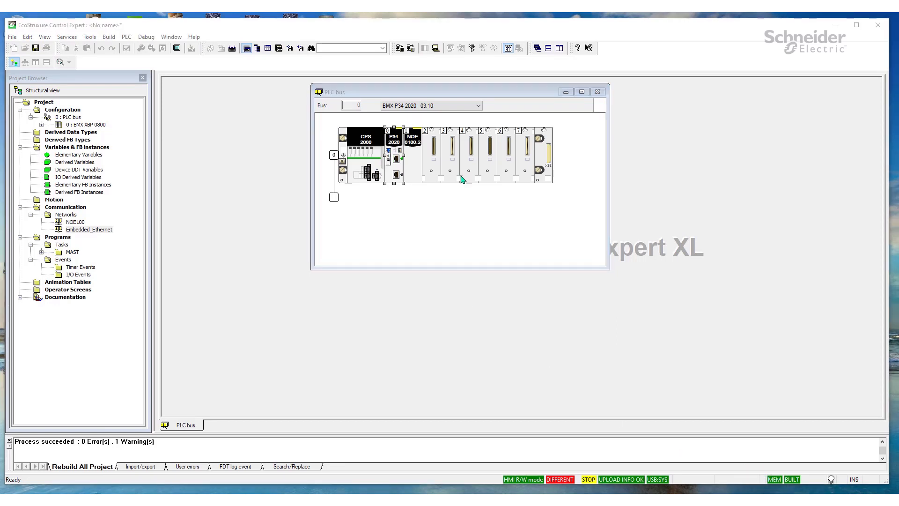
mouse_move(399, 54)
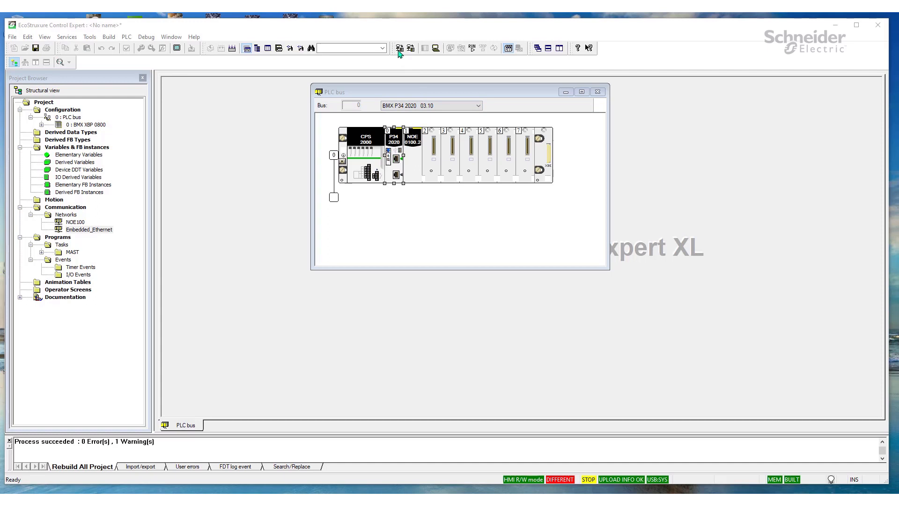
- Try sending the project to the PLC and dismiss the firmware compatibility error
left_click(410, 48)
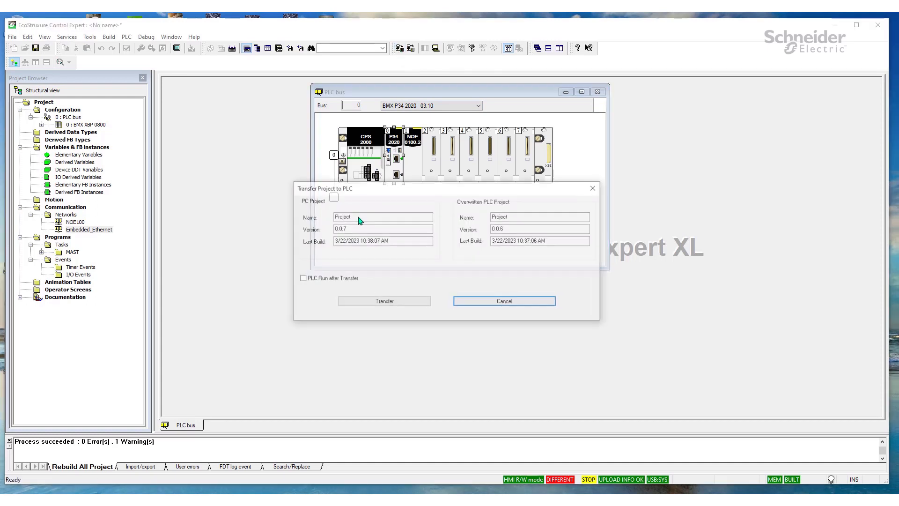
left_click(384, 301)
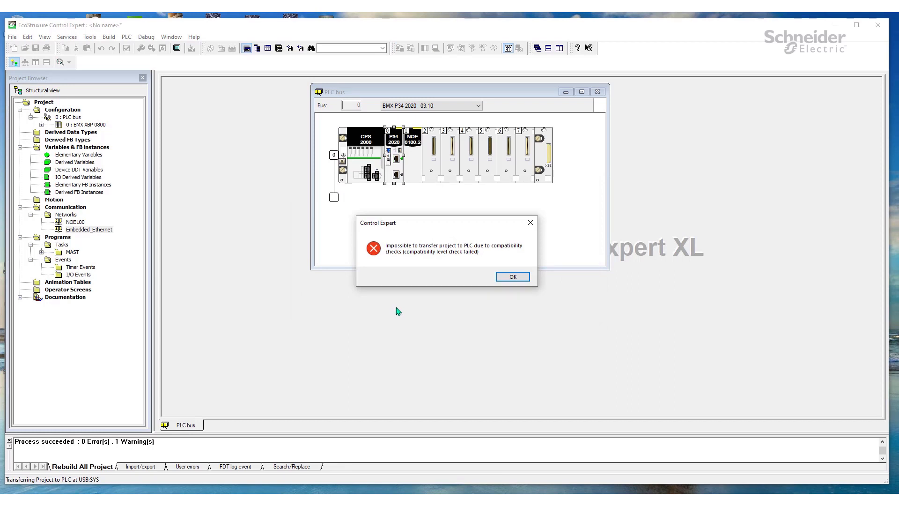
mouse_move(512, 277)
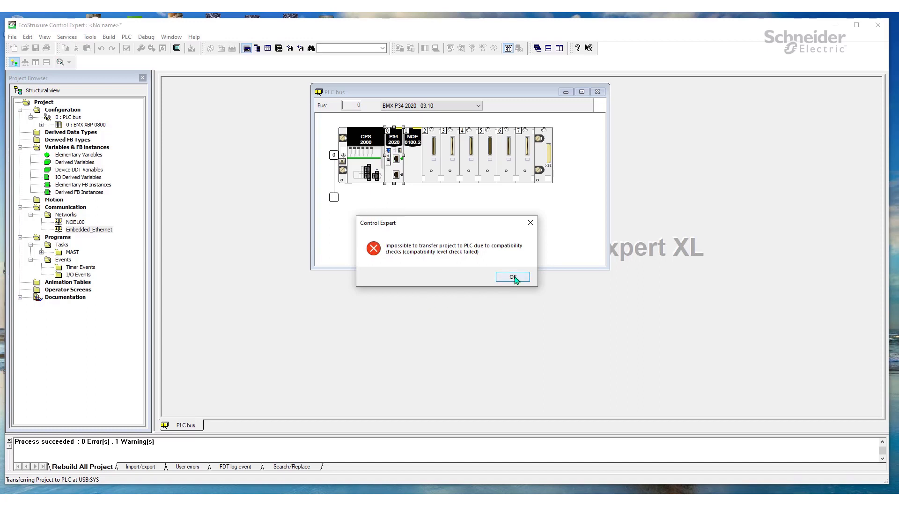
left_click(511, 277)
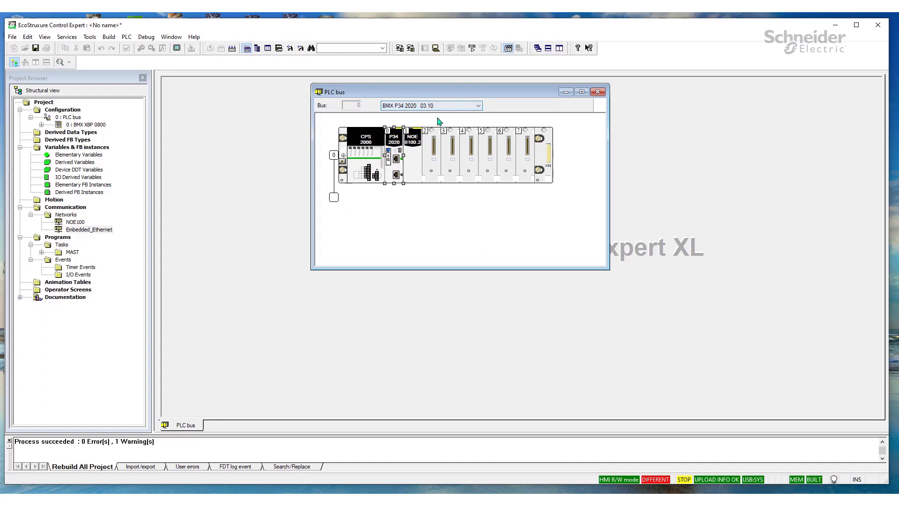
mouse_move(419, 102)
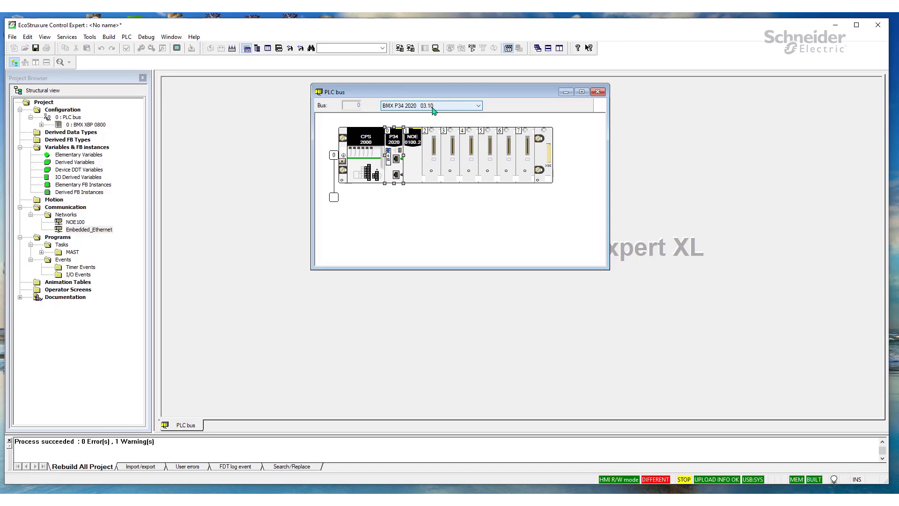
mouse_move(434, 108)
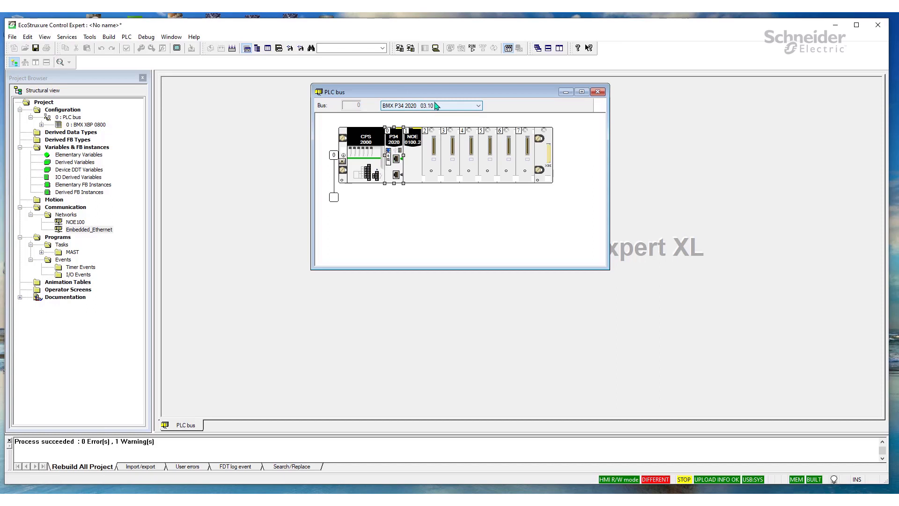
mouse_move(435, 109)
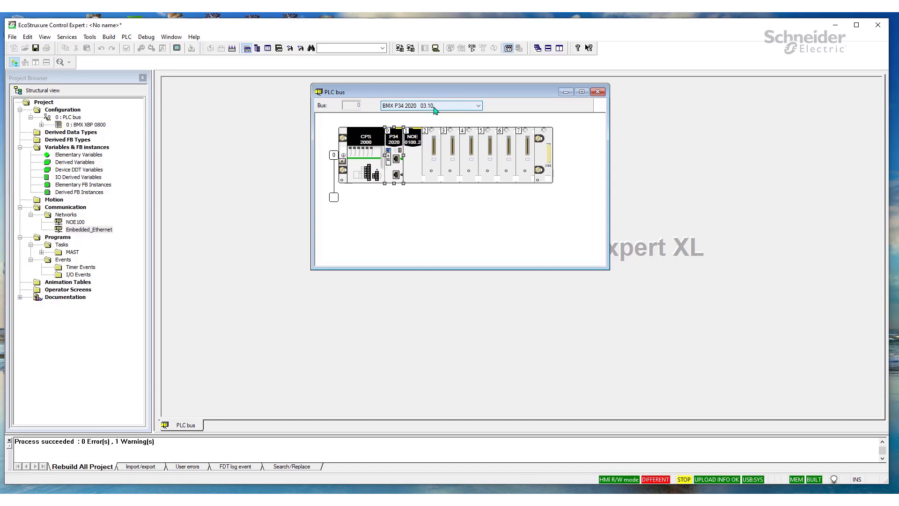
mouse_move(435, 48)
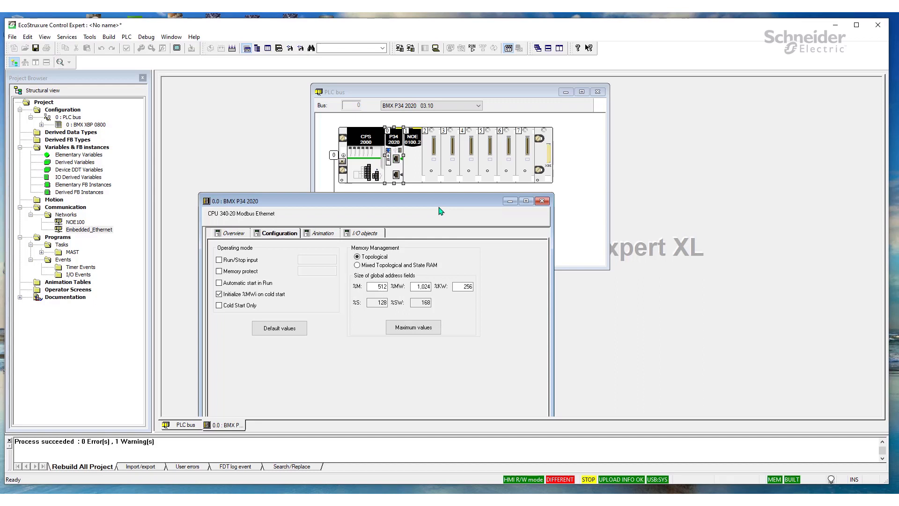
- Read the PLC's processor version 02.90 from the PLC information screen, then close it
left_click_drag(344, 200, 412, 152)
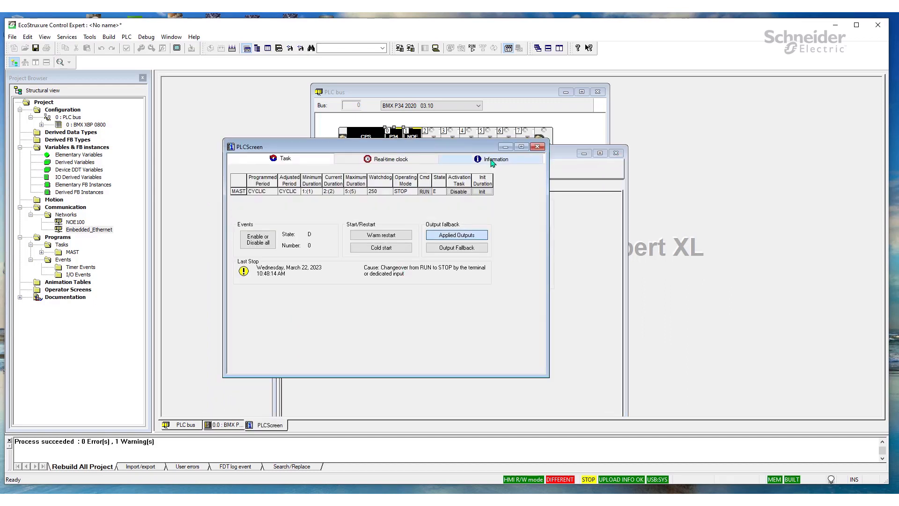
left_click(494, 159)
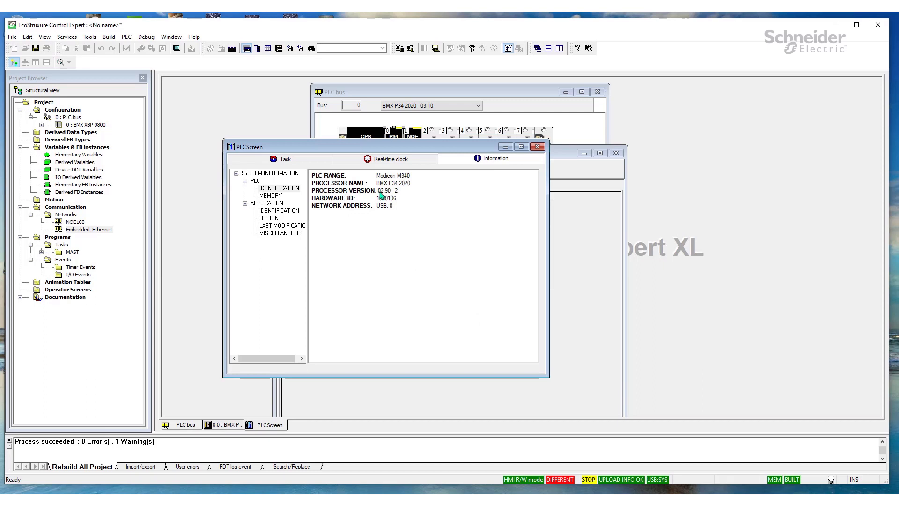
mouse_move(397, 197)
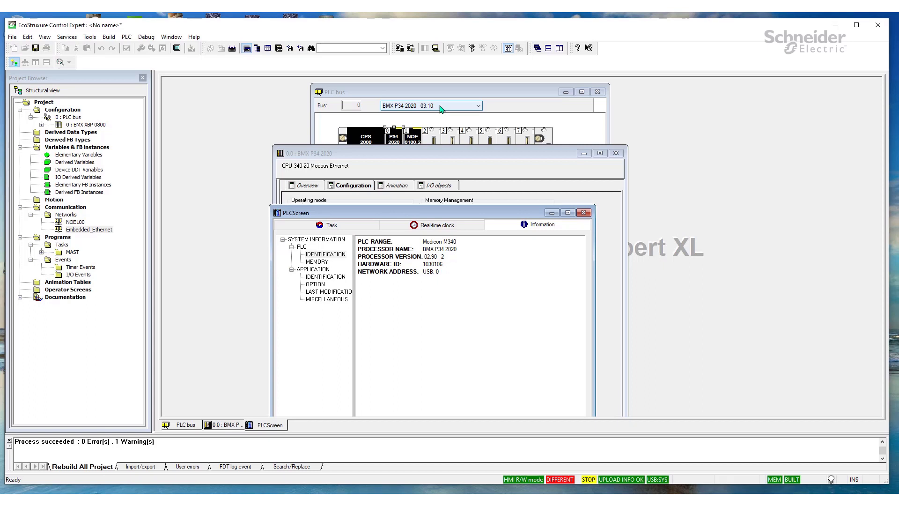
mouse_move(457, 307)
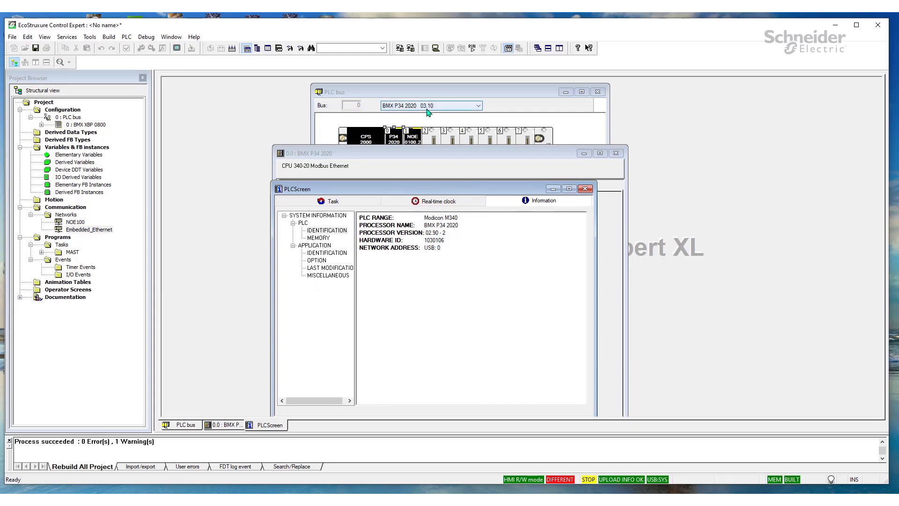
mouse_move(455, 290)
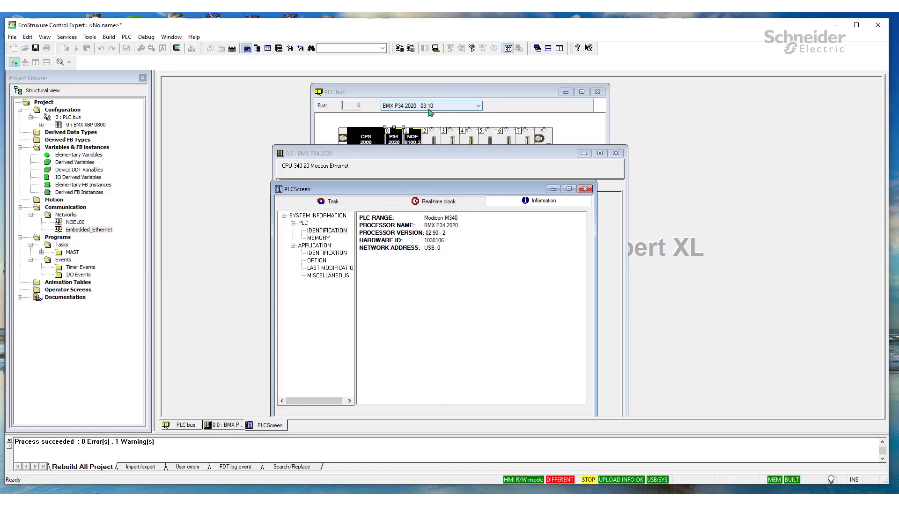
mouse_move(430, 112)
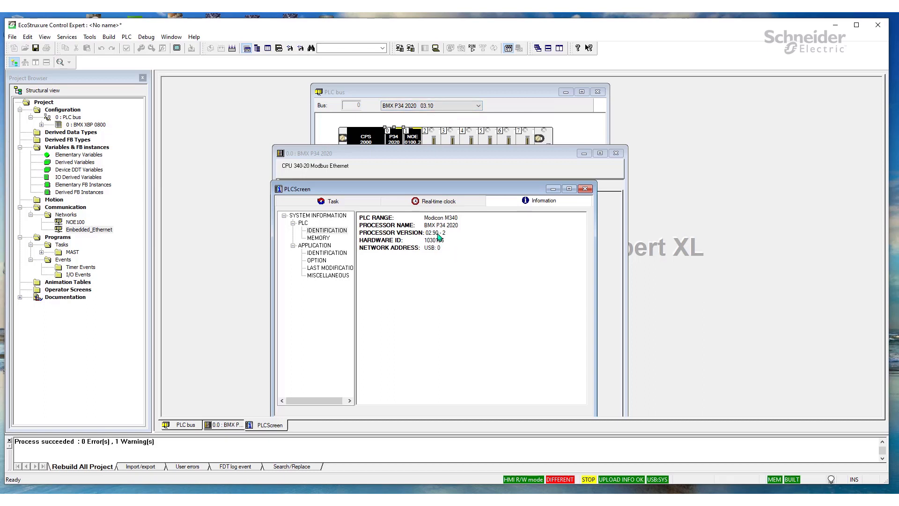
mouse_move(444, 235)
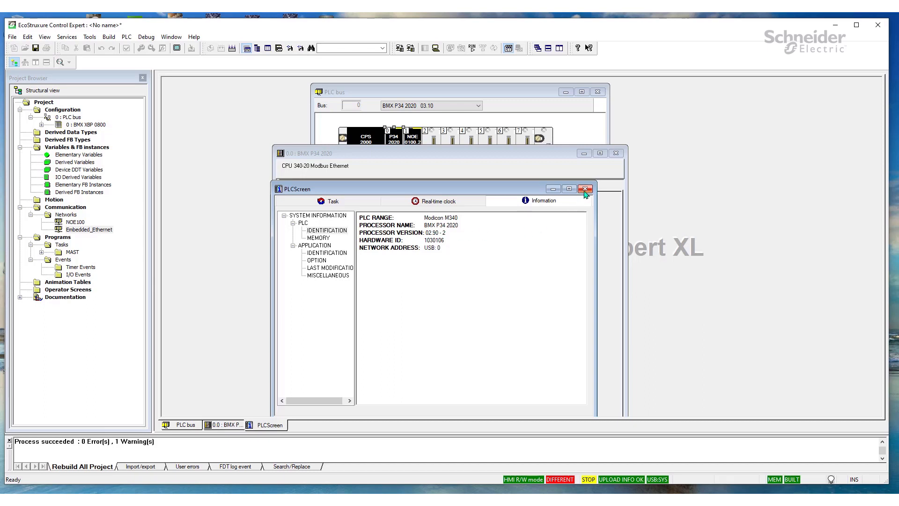
left_click(585, 189)
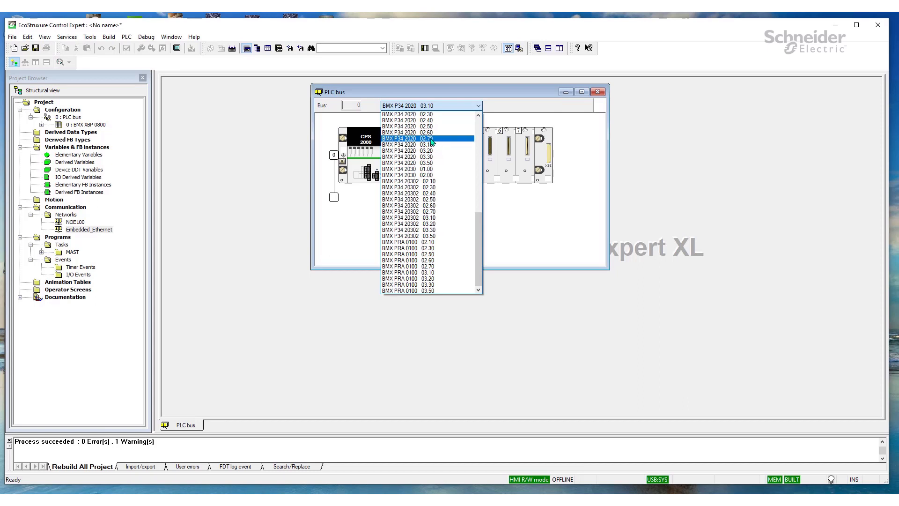
- Select BMX P34 2020 firmware 02.70 and confirm the processor replacement
left_click(408, 138)
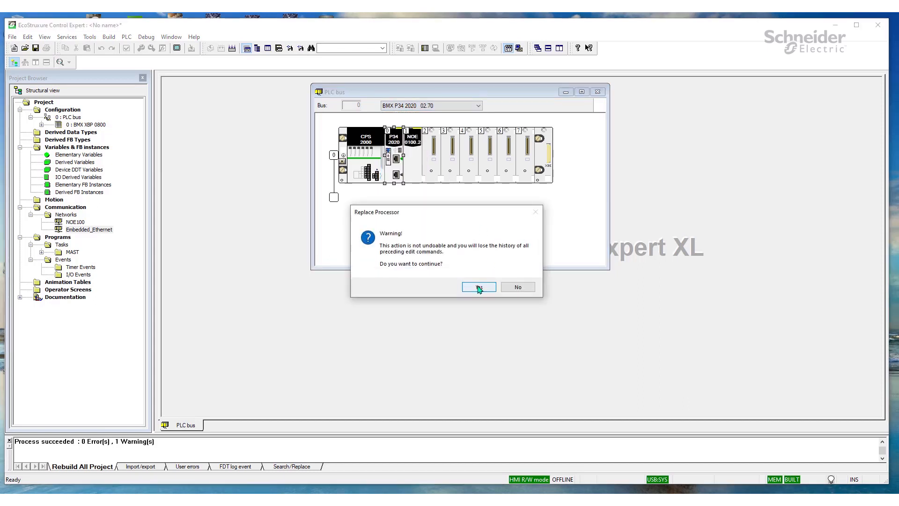
left_click(478, 286)
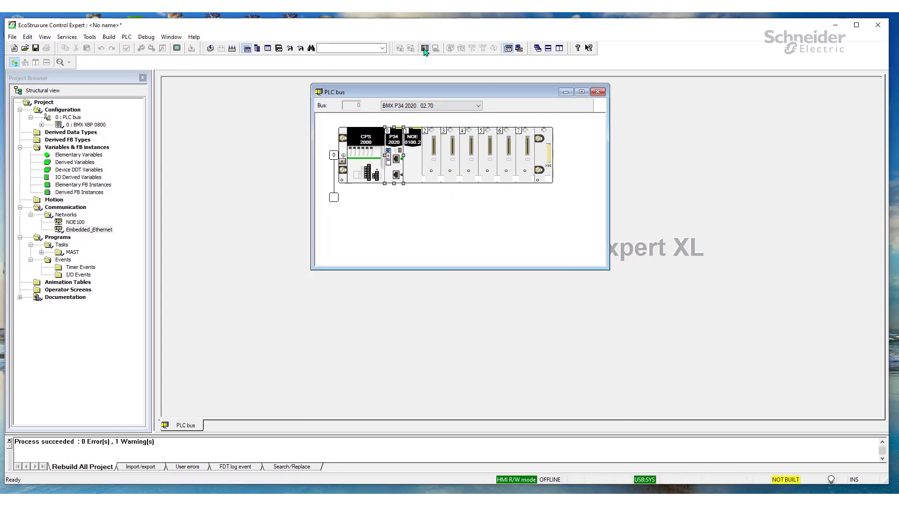
mouse_move(109, 37)
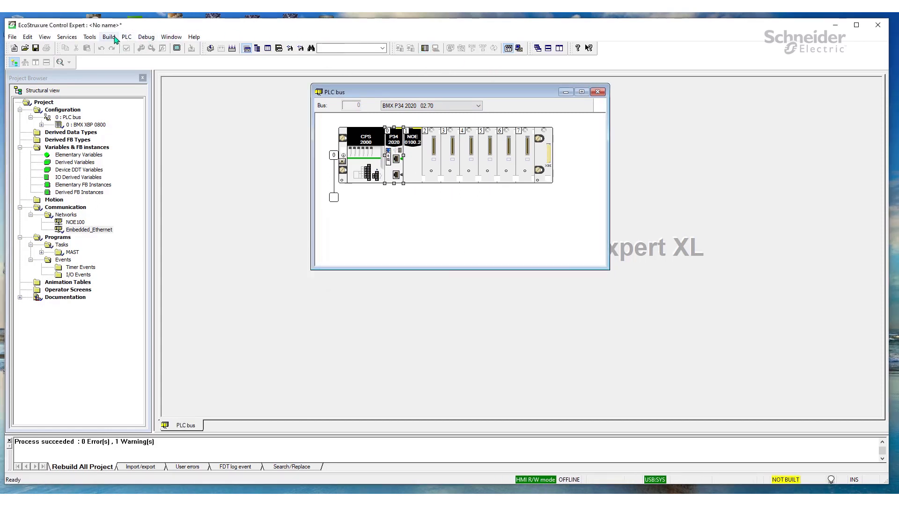
- Rebuild All Project, connect to the PLC and open Transfer Project to PLC
left_click(109, 36)
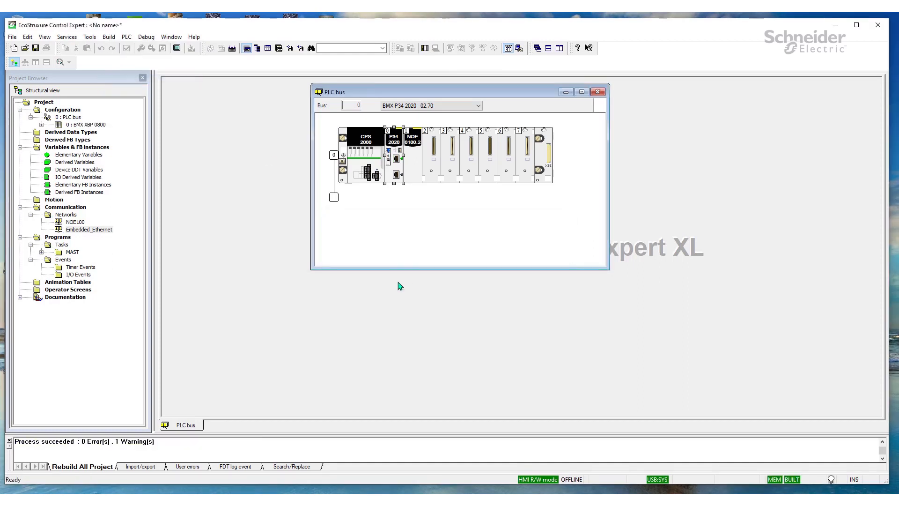
mouse_move(488, 80)
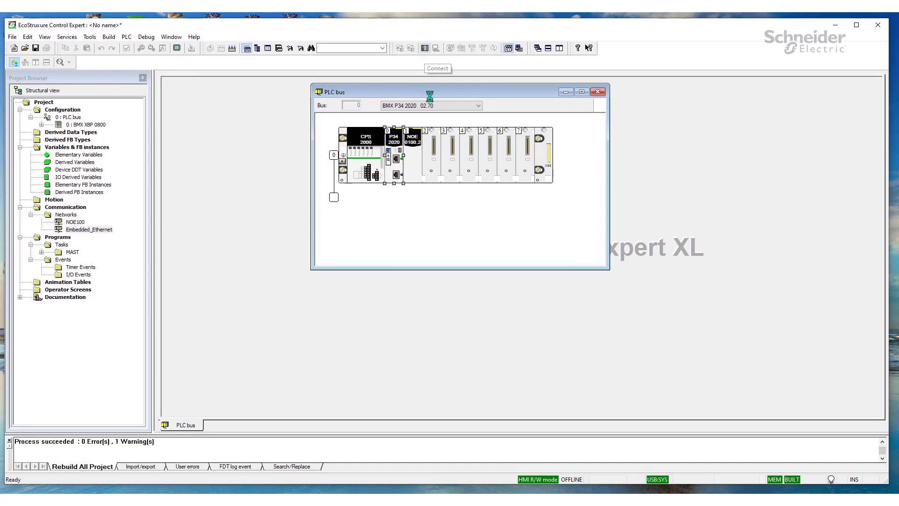
left_click(399, 48)
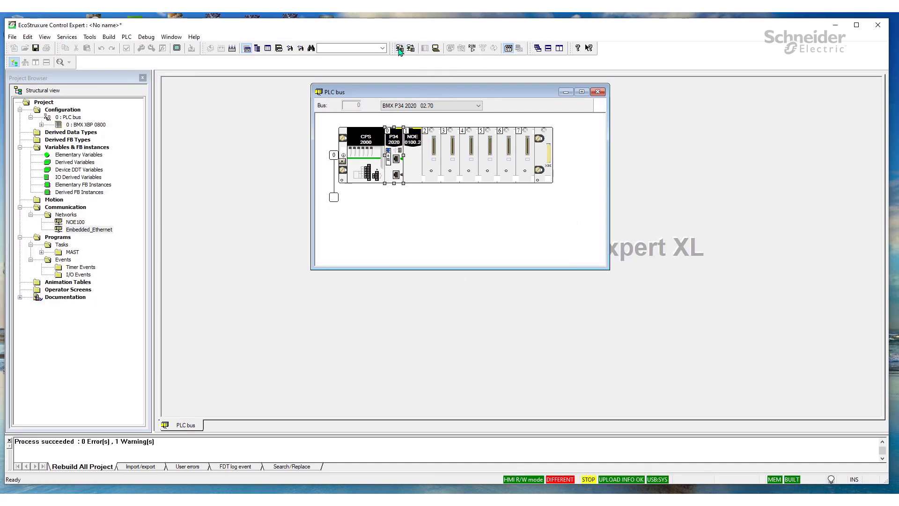
left_click(400, 48)
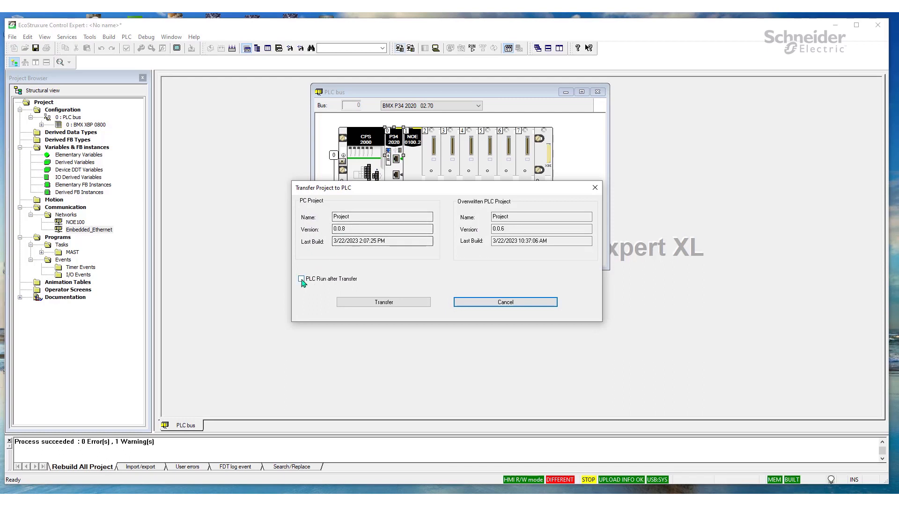
- Transfer the rebuilt project with PLC Run after Transfer enabled and confirm running
left_click(384, 301)
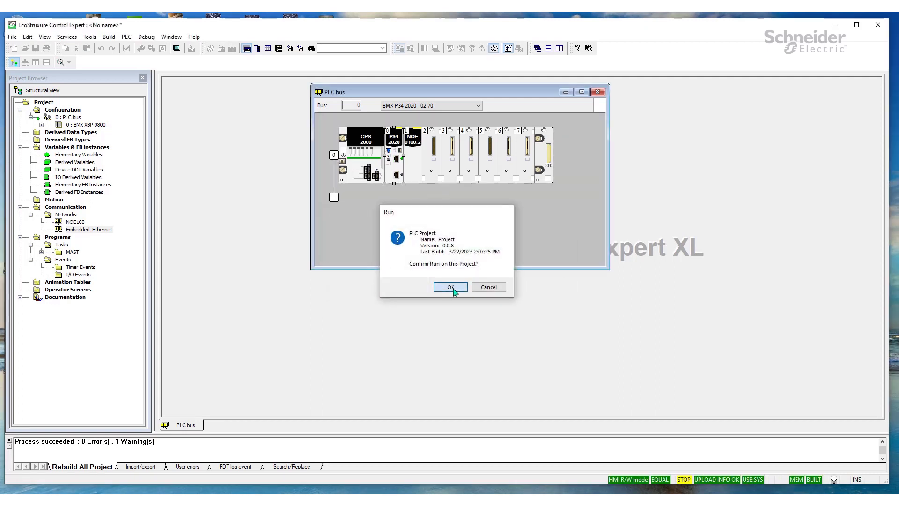
left_click(450, 286)
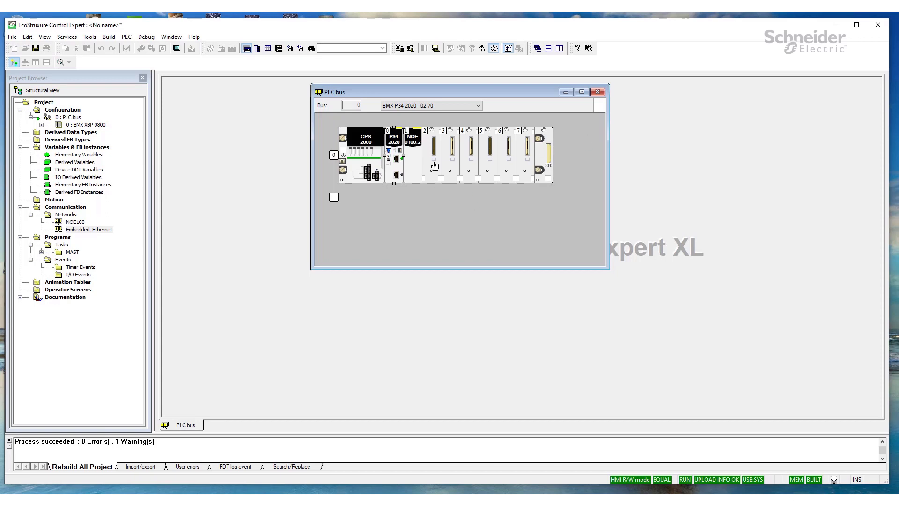
mouse_move(462, 167)
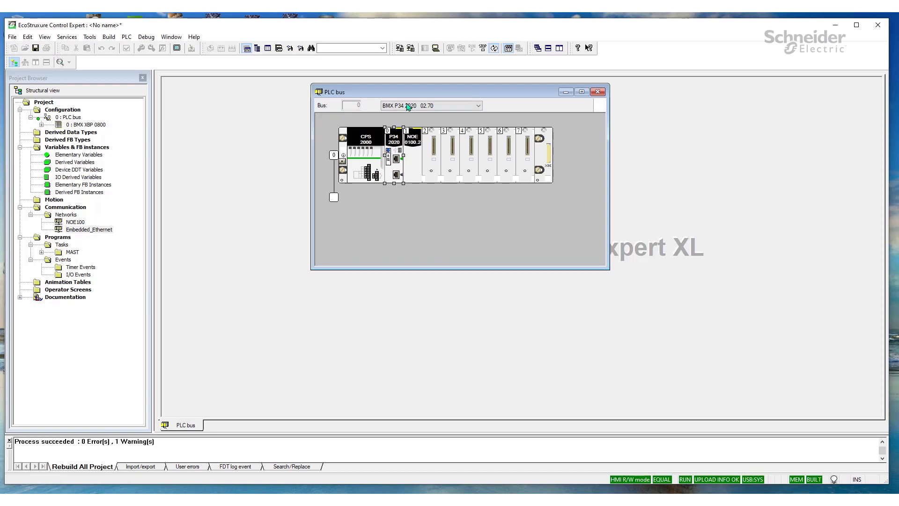
mouse_move(427, 222)
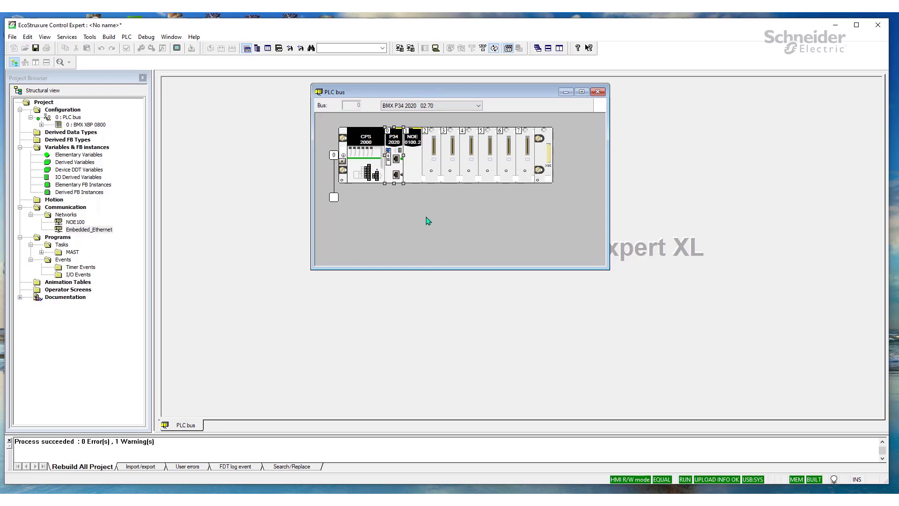